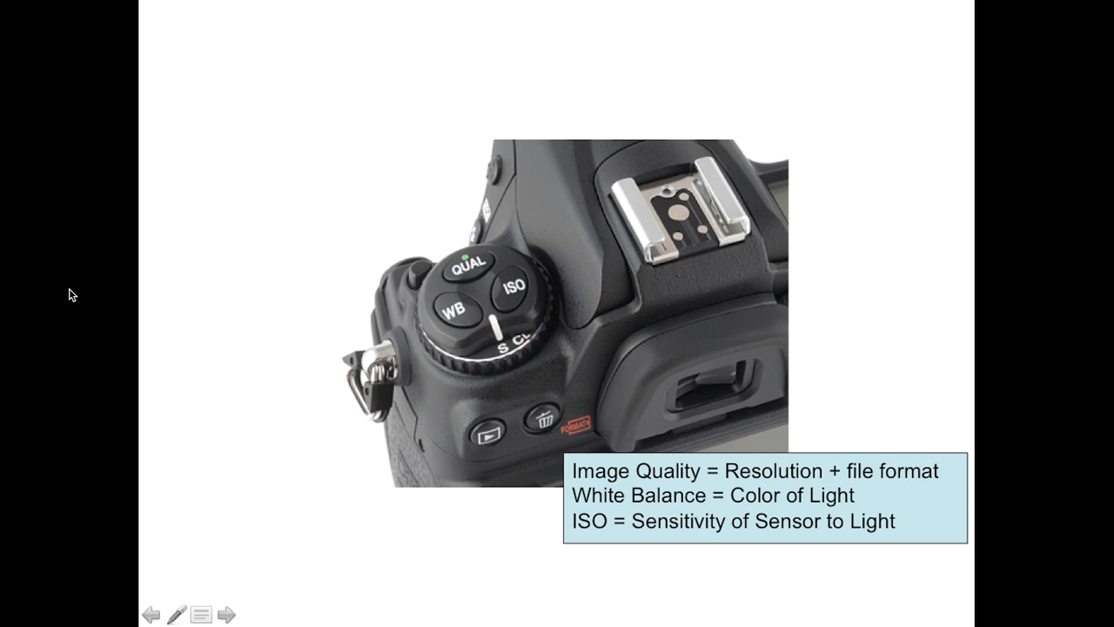
{"action": "mouse_move", "coordinate": [780, 198]}
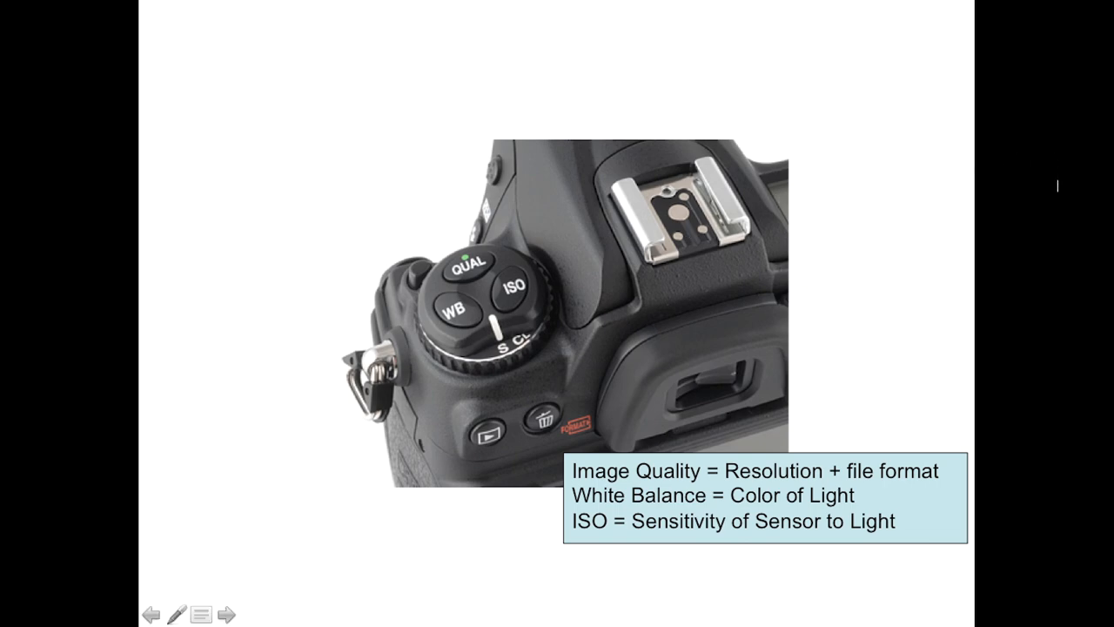
Show the Sample Camera Menus slide with shooting, camera and AF settings screens
{"action": "left_click", "coordinate": [226, 614]}
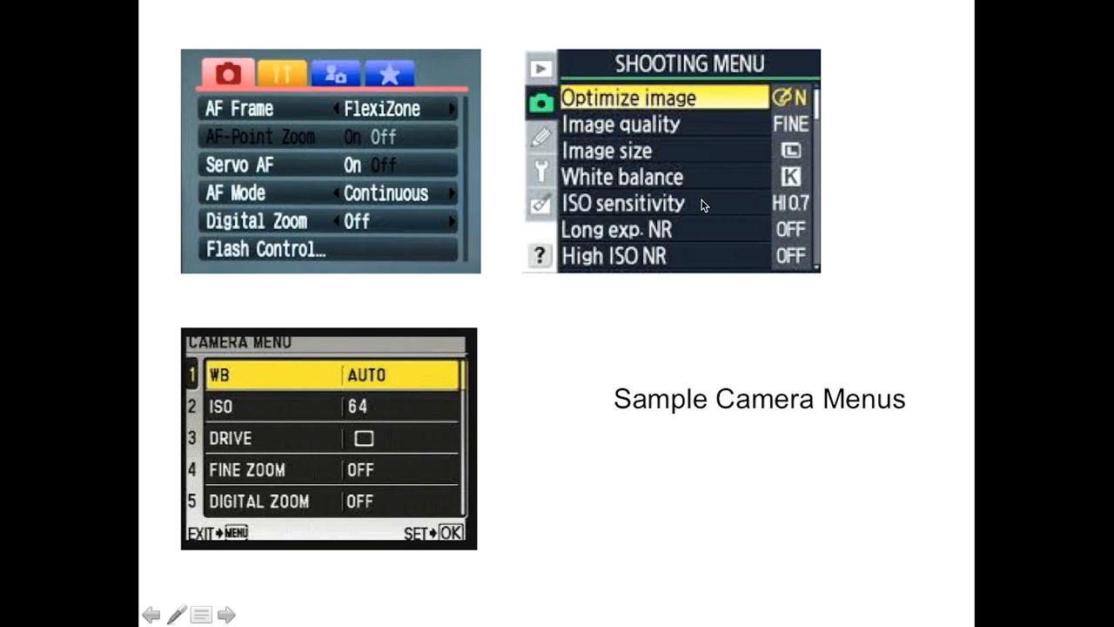
{"action": "mouse_move", "coordinate": [670, 131]}
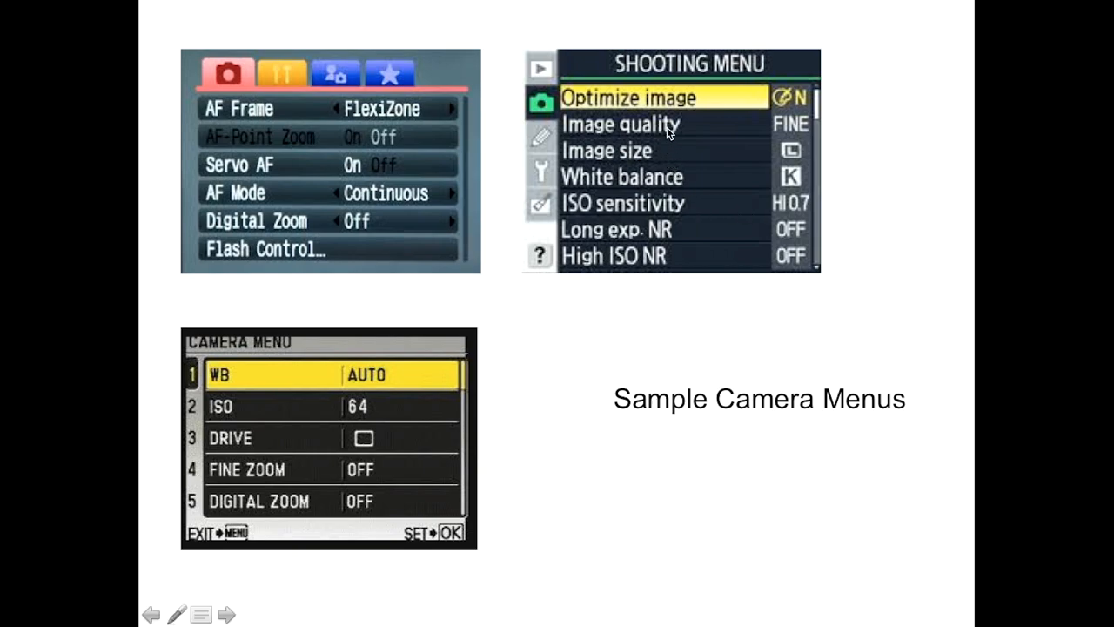
{"action": "mouse_move", "coordinate": [780, 122]}
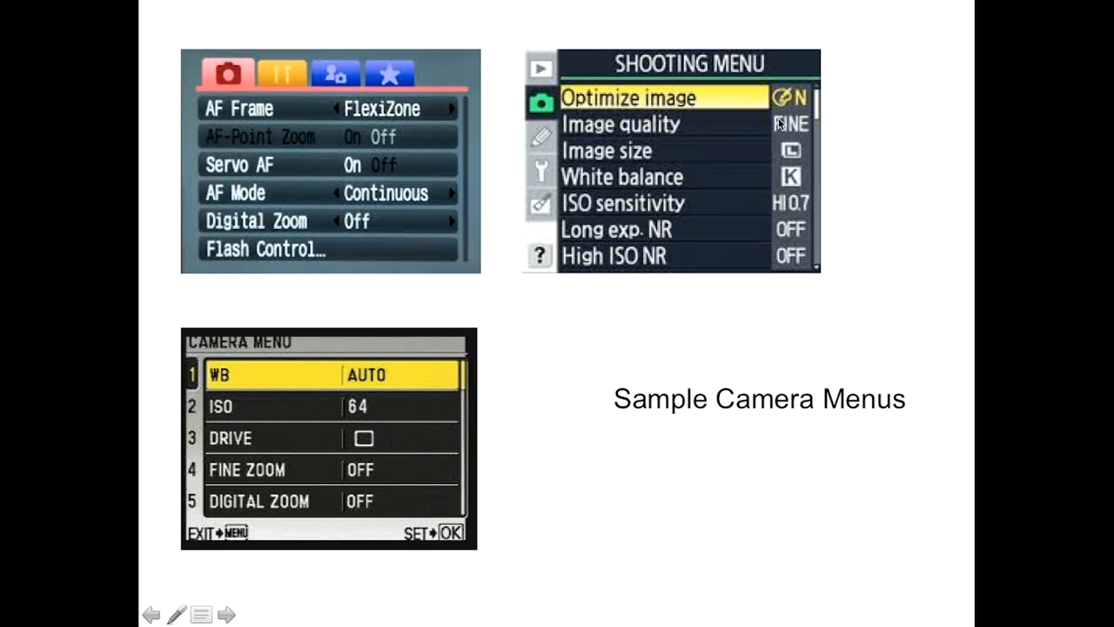
{"action": "mouse_move", "coordinate": [787, 132]}
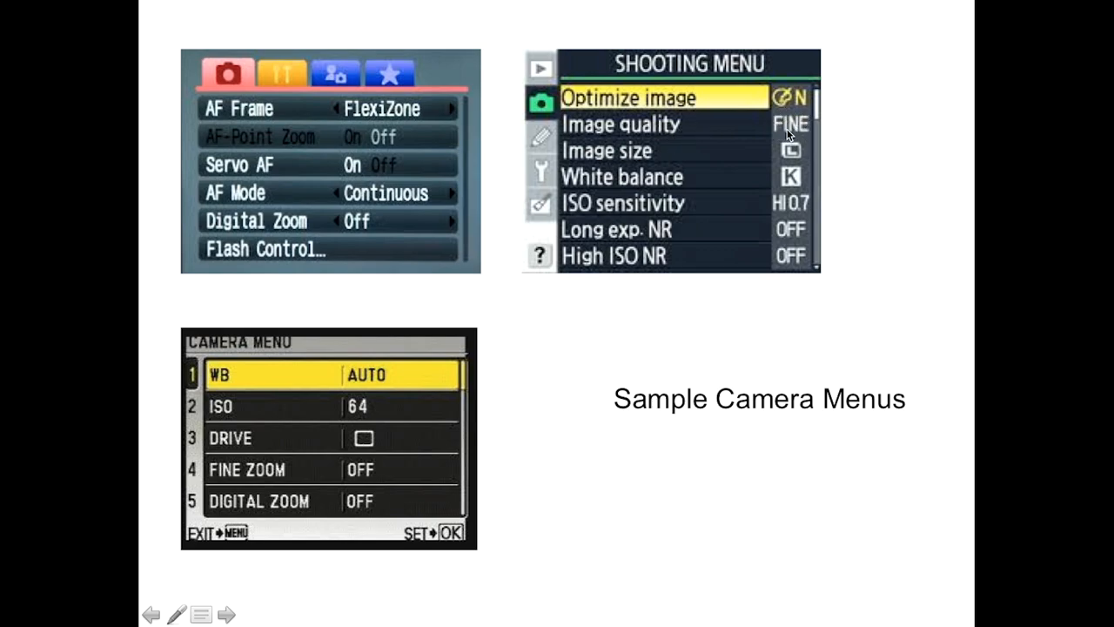
{"action": "mouse_move", "coordinate": [802, 132]}
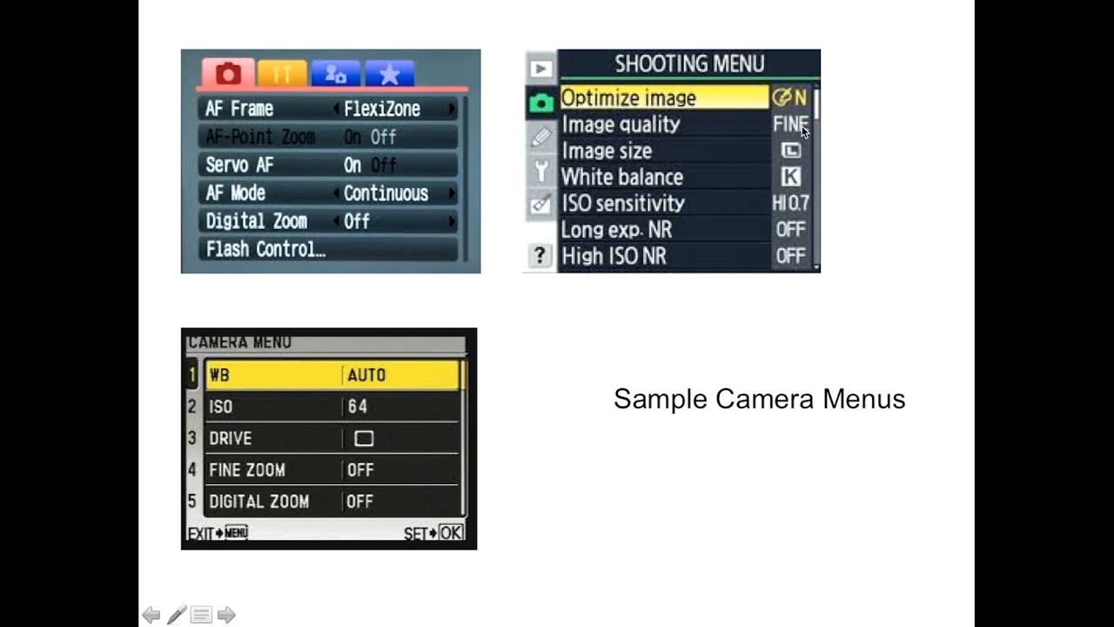
{"action": "mouse_move", "coordinate": [777, 120]}
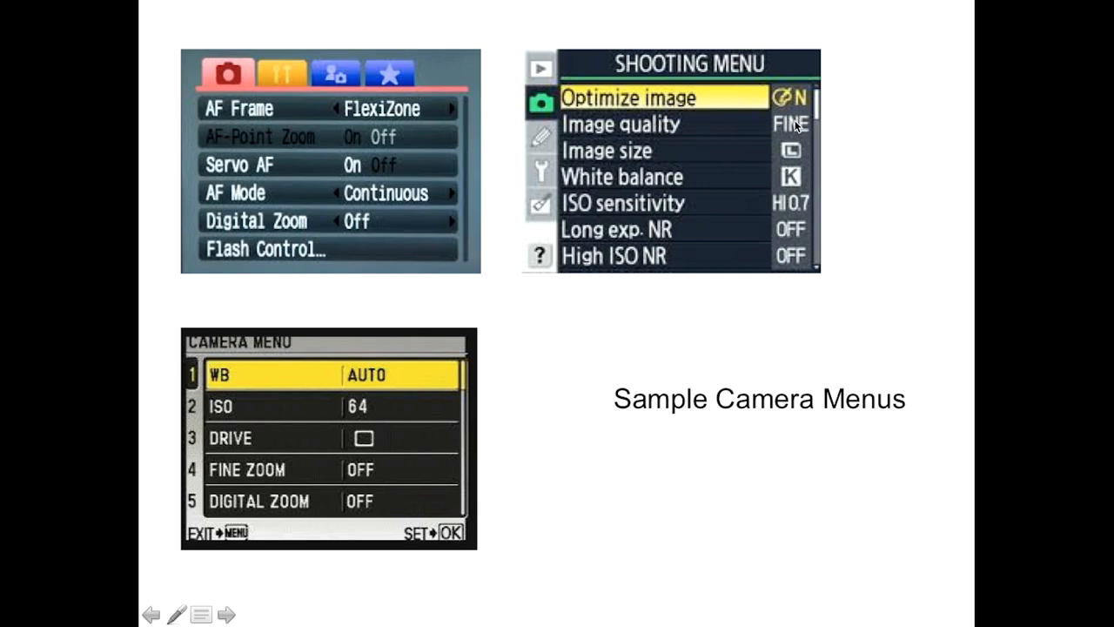
{"action": "mouse_move", "coordinate": [794, 128]}
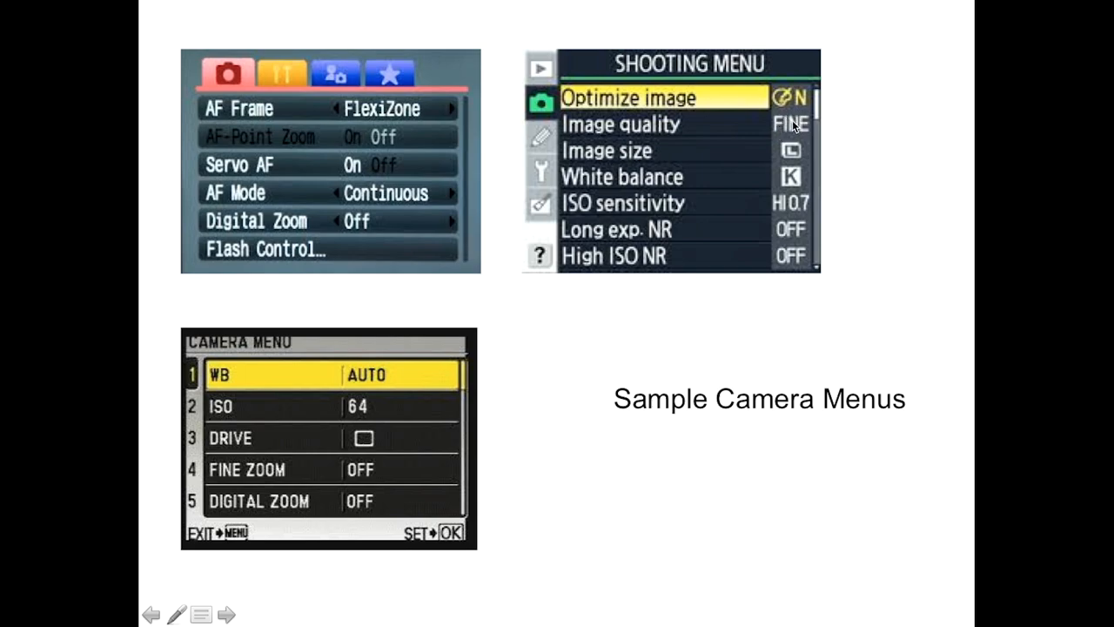
{"action": "mouse_move", "coordinate": [223, 418]}
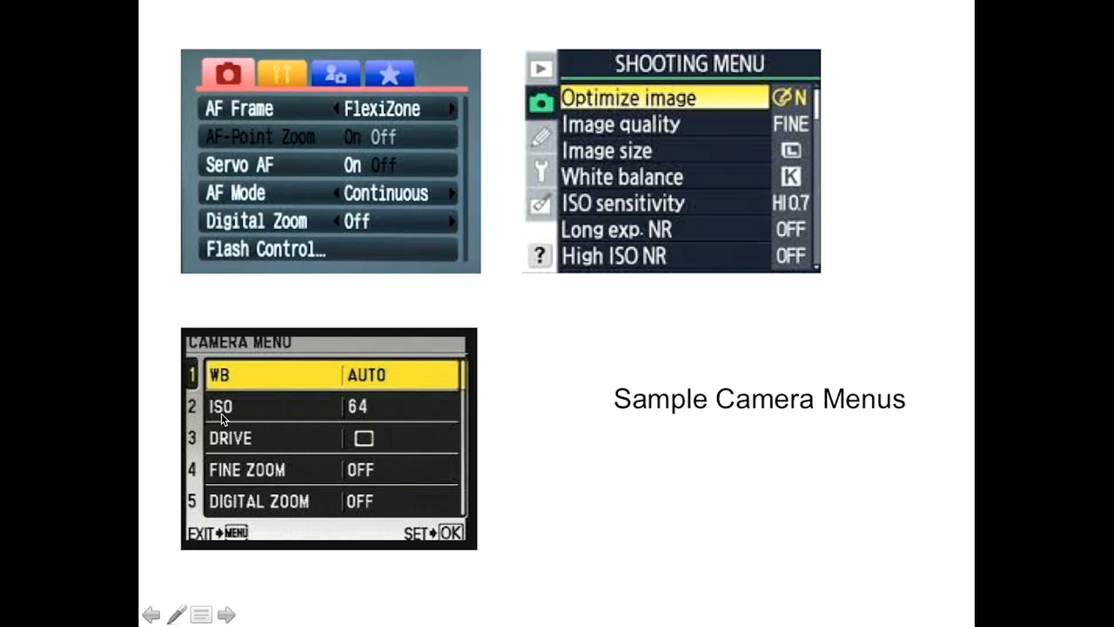
{"action": "mouse_move", "coordinate": [356, 416]}
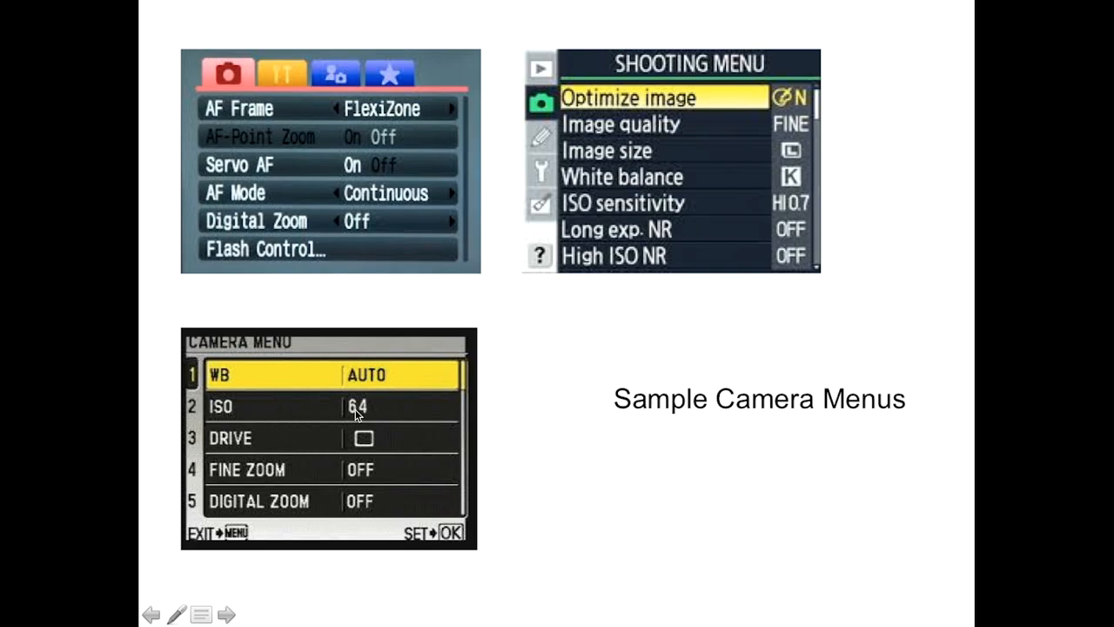
{"action": "mouse_move", "coordinate": [376, 414]}
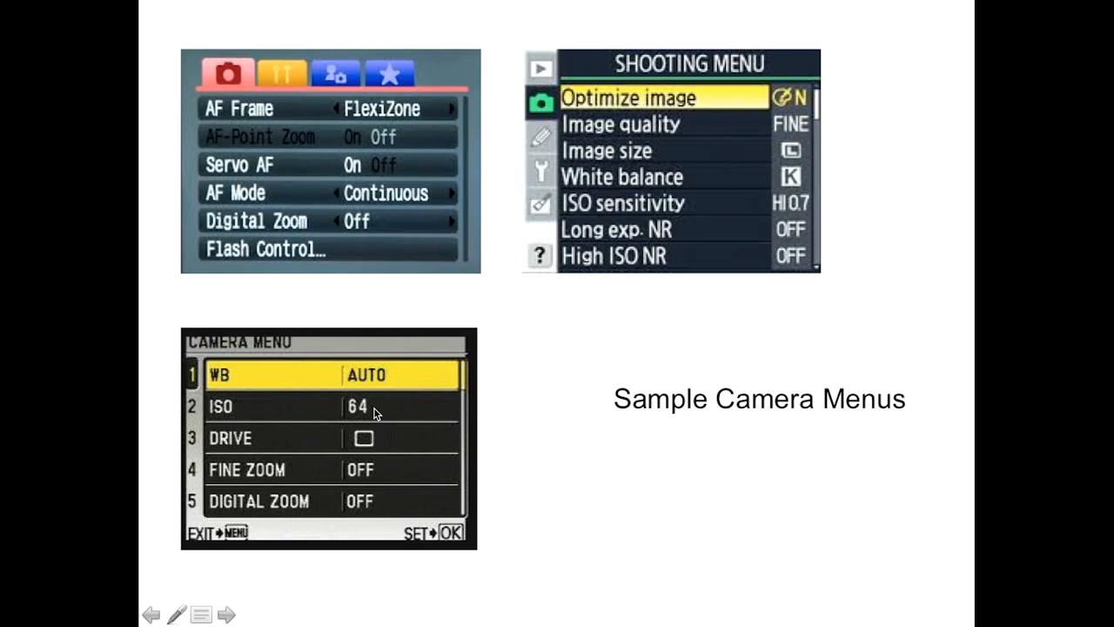
{"action": "mouse_move", "coordinate": [359, 205]}
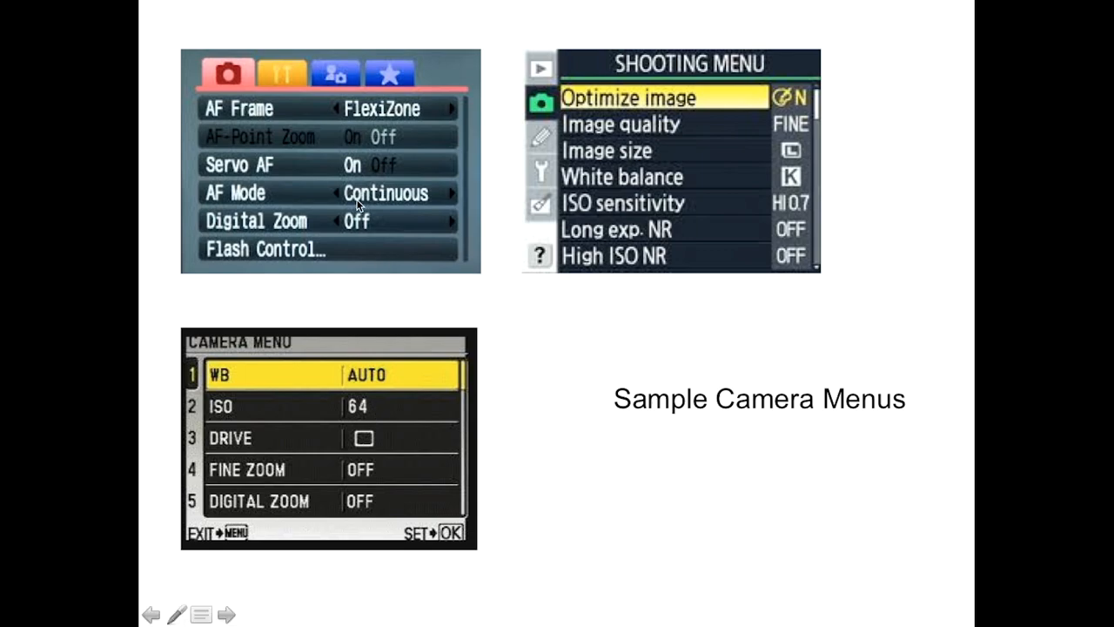
{"action": "mouse_move", "coordinate": [477, 5]}
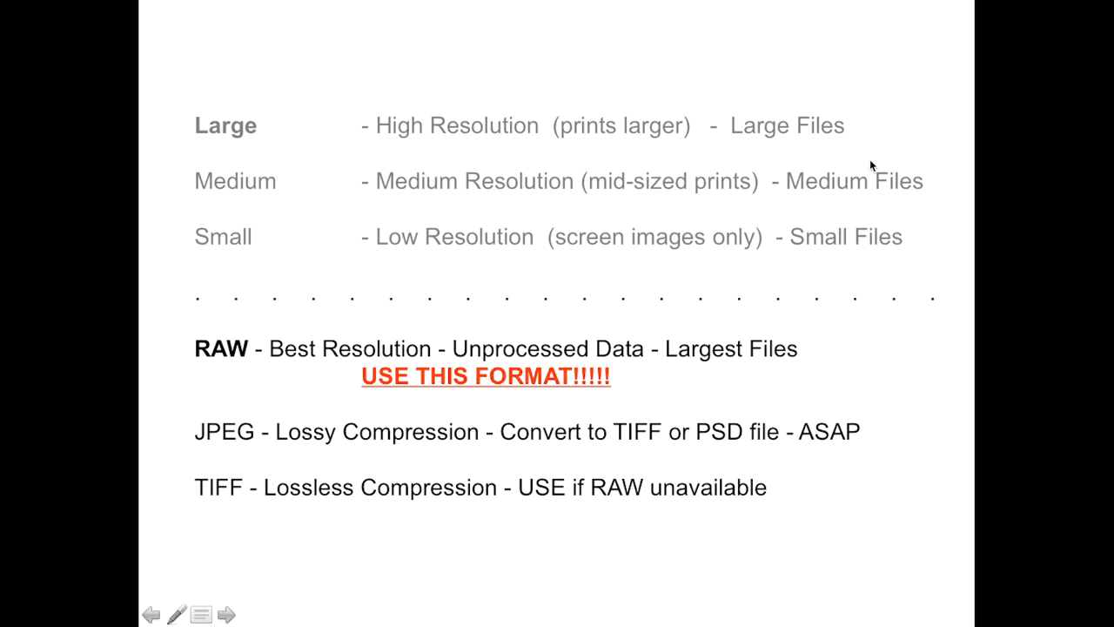
{"action": "mouse_move", "coordinate": [212, 130]}
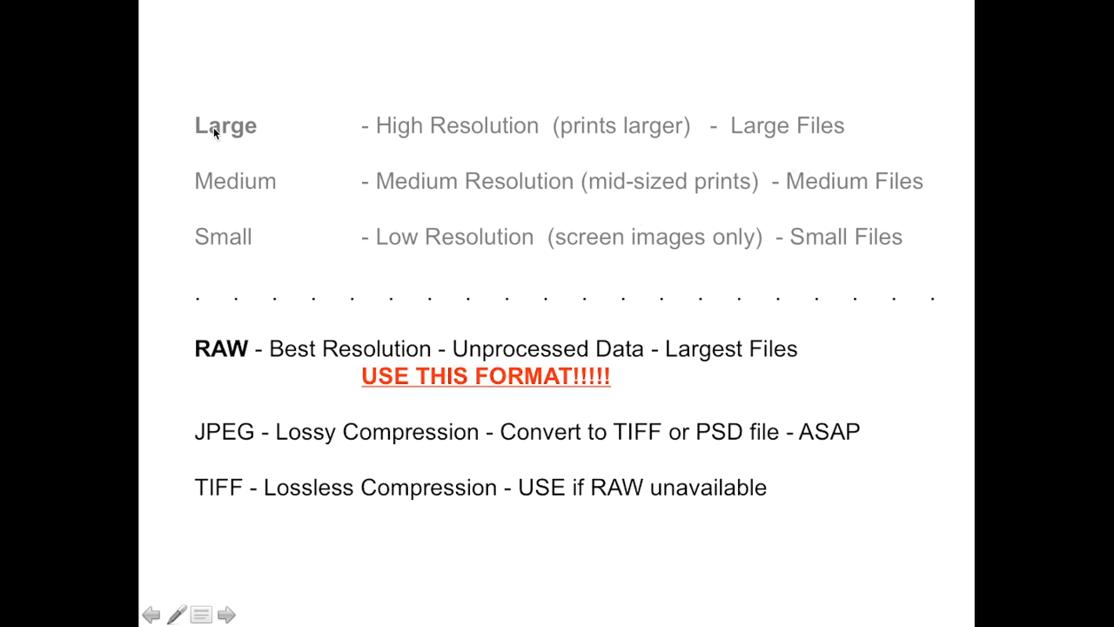
{"action": "mouse_move", "coordinate": [379, 130]}
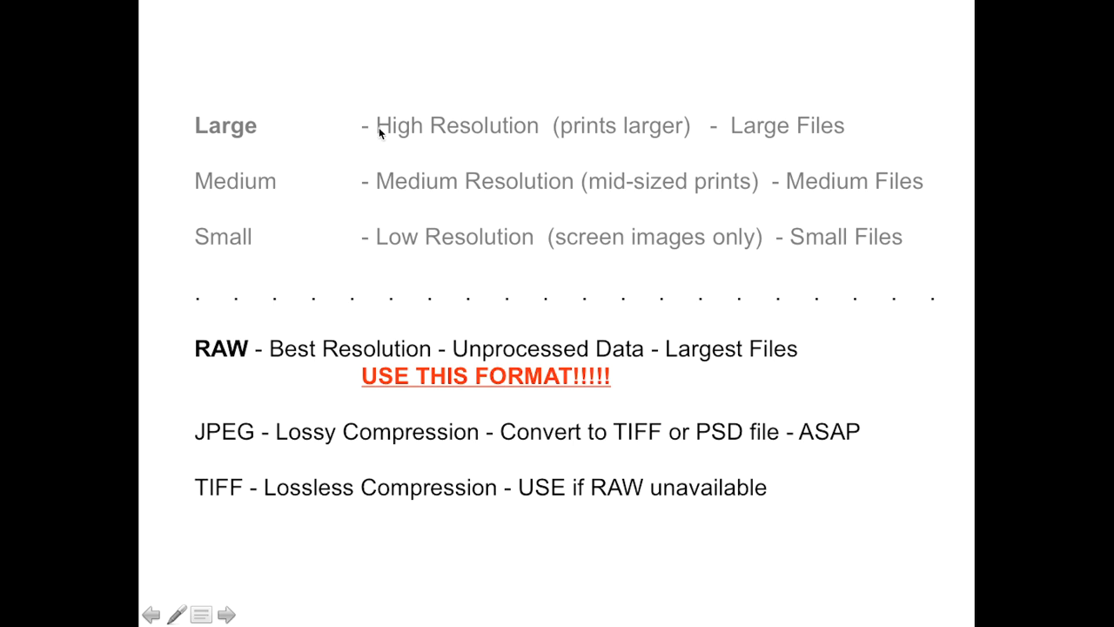
{"action": "mouse_move", "coordinate": [223, 366]}
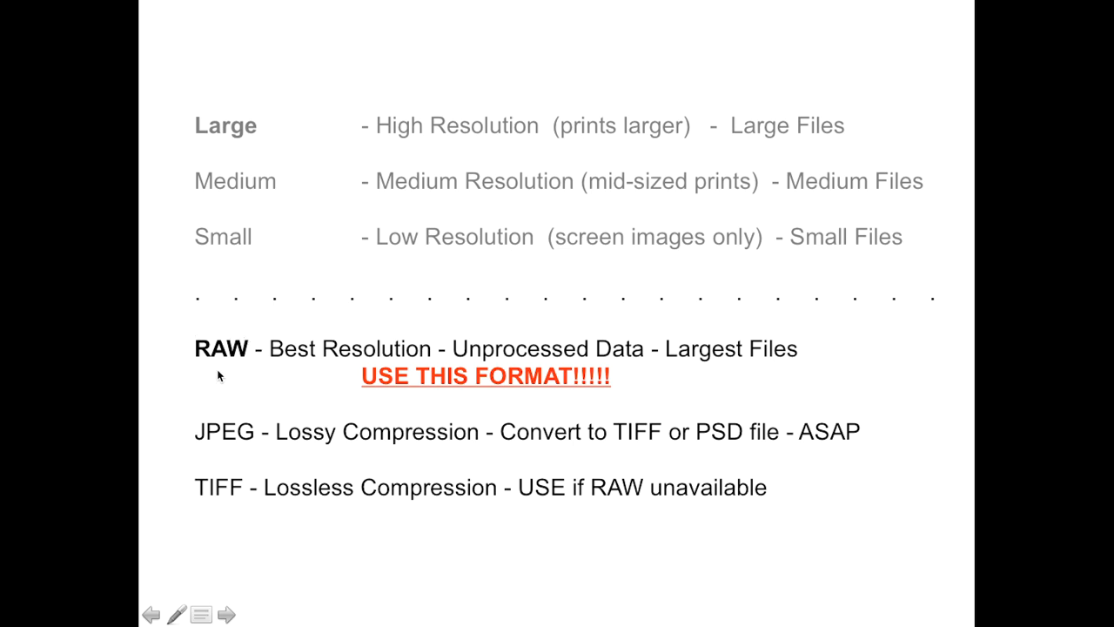
{"action": "mouse_move", "coordinate": [258, 345]}
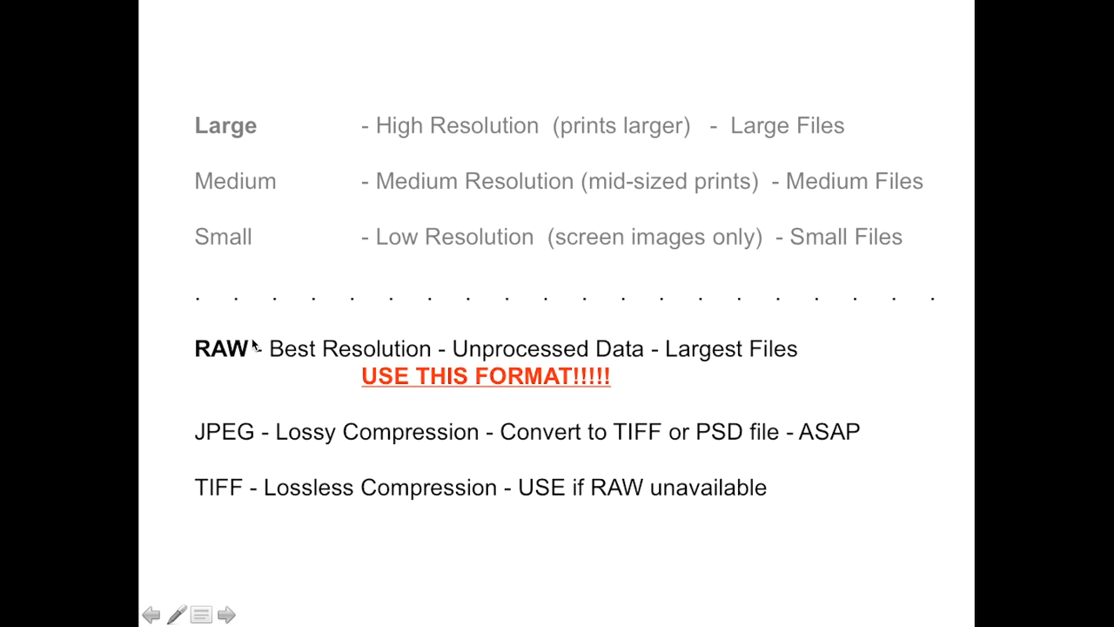
{"action": "mouse_move", "coordinate": [202, 484]}
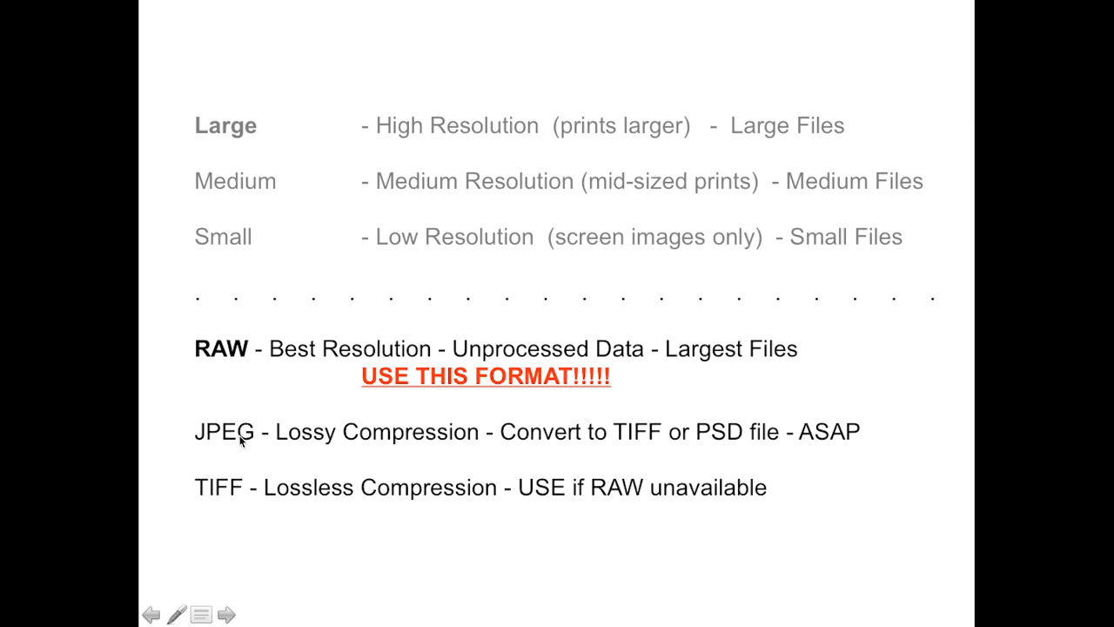
{"action": "mouse_move", "coordinate": [233, 487]}
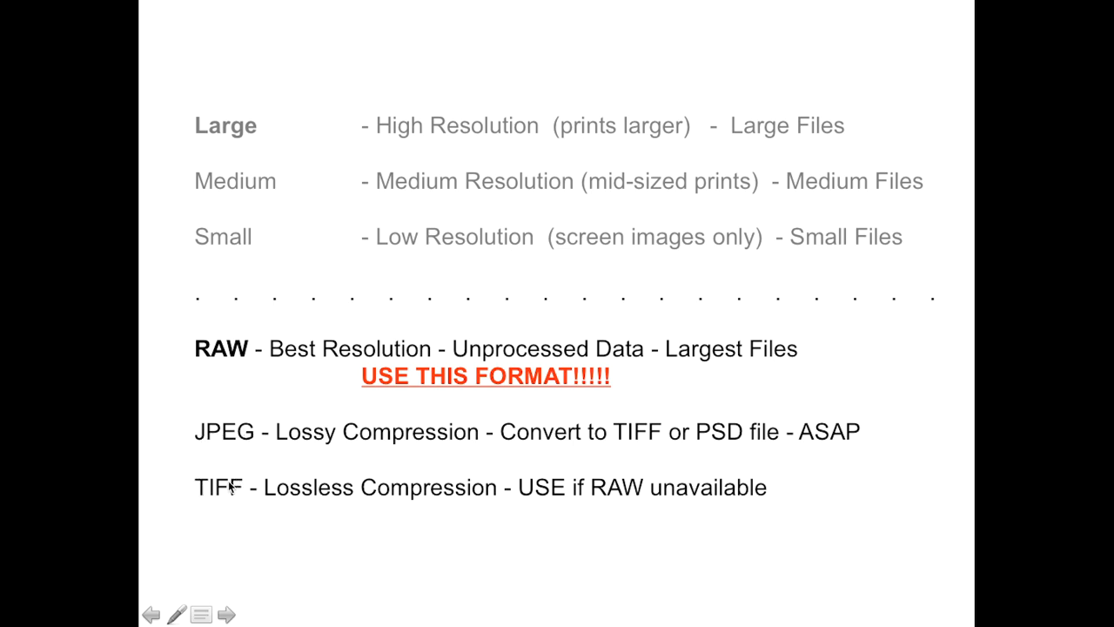